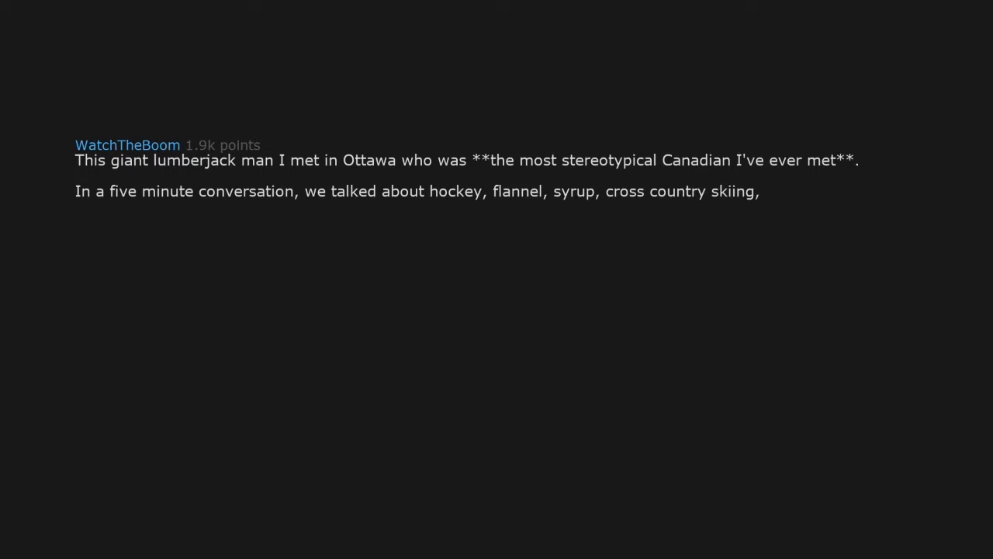
type("moose, and whisky.")
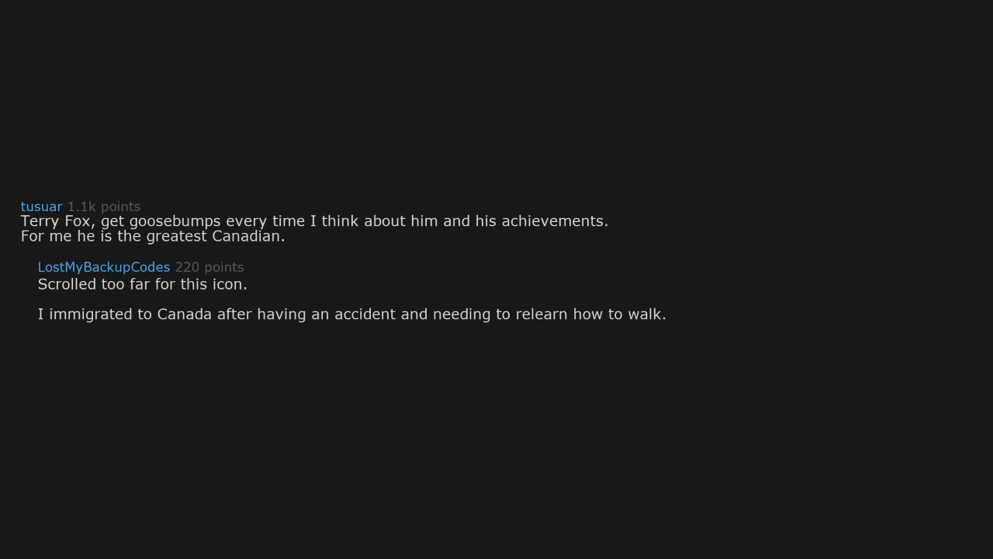
type("Seeing what Terry Fox did,")
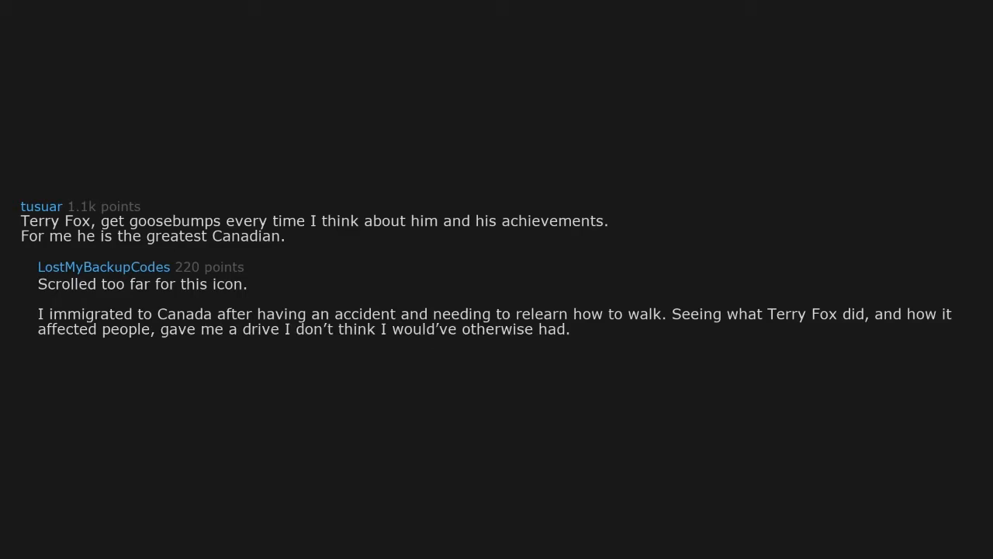
scroll("up", 3)
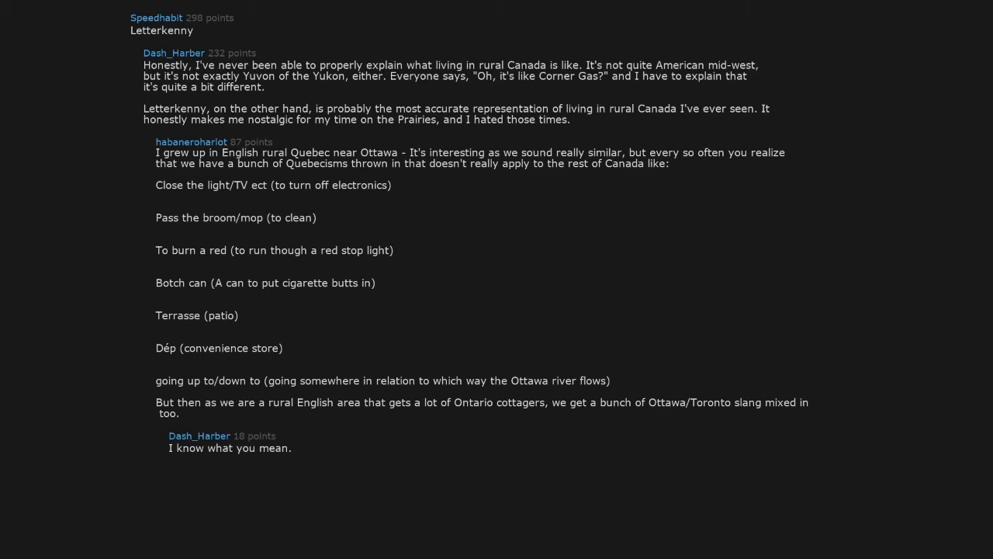
type("I spent a lot of time on the Prairies,")
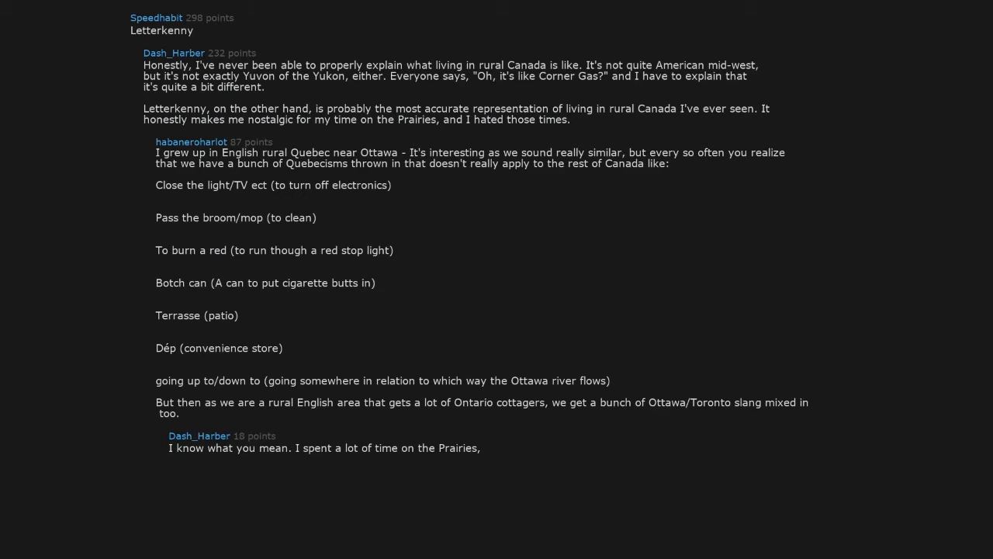
type("and everything is the same, just some of the terms are slightly different.")
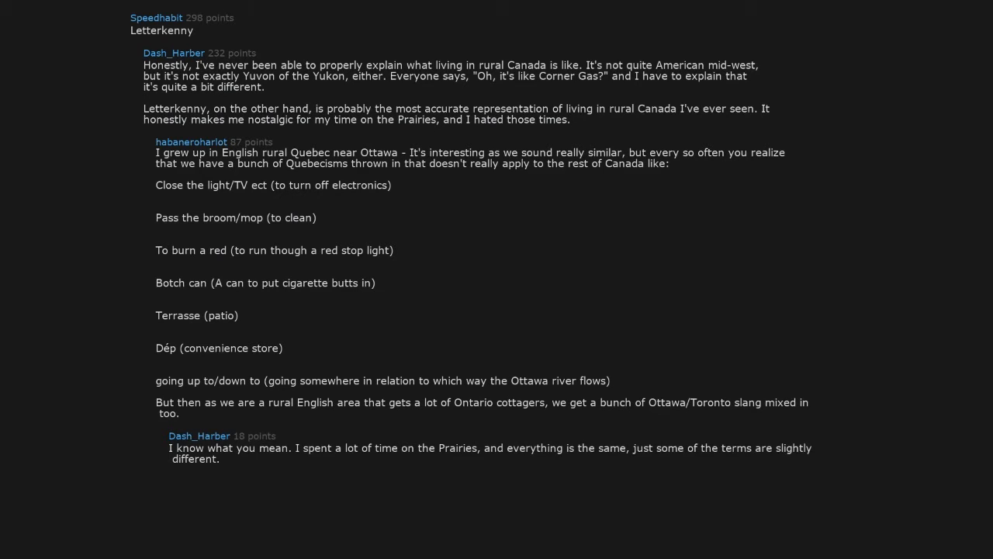
type("I really love,")
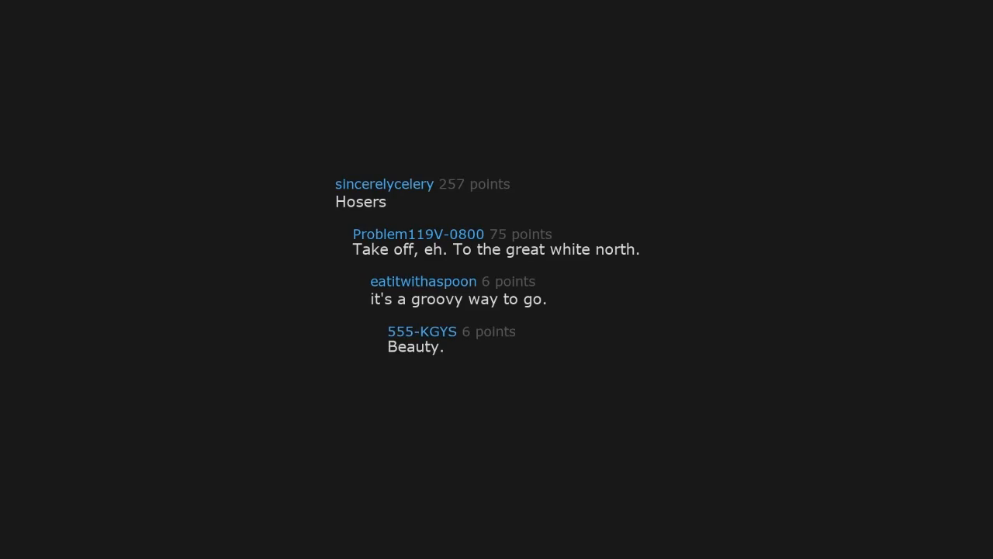
type("Beauty way to go.")
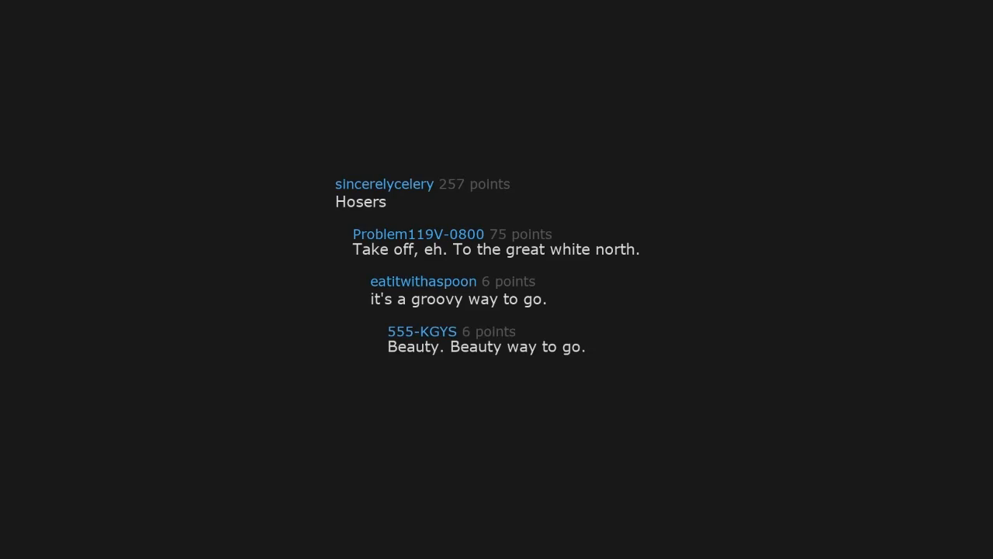